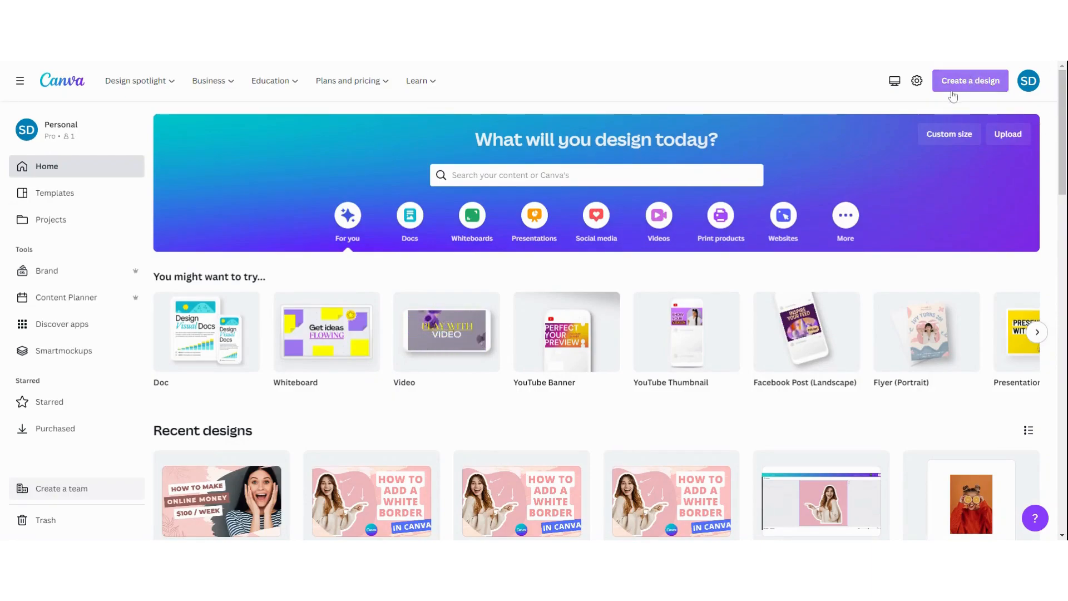
mouse_move(966, 83)
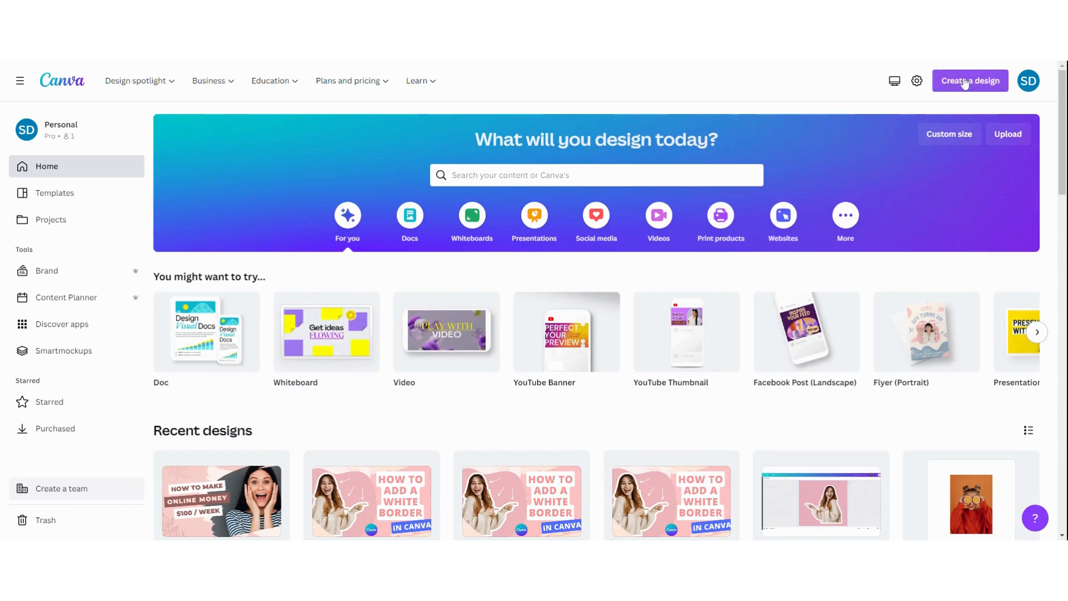
Search the new-design options for 'zoom back' to surface Zoom background sizes.
click(970, 80)
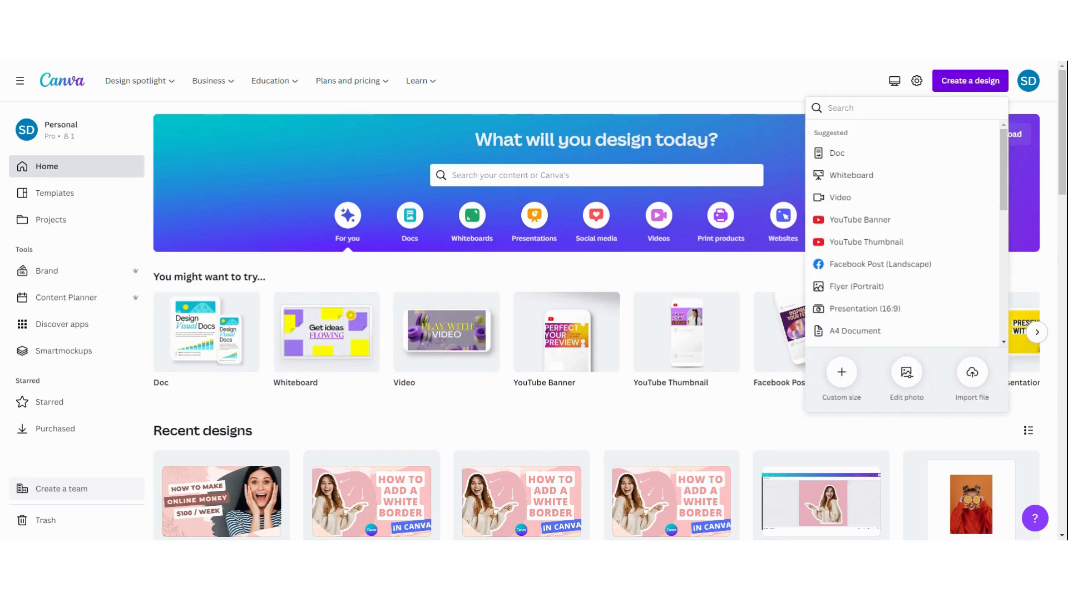
text(zoom background)
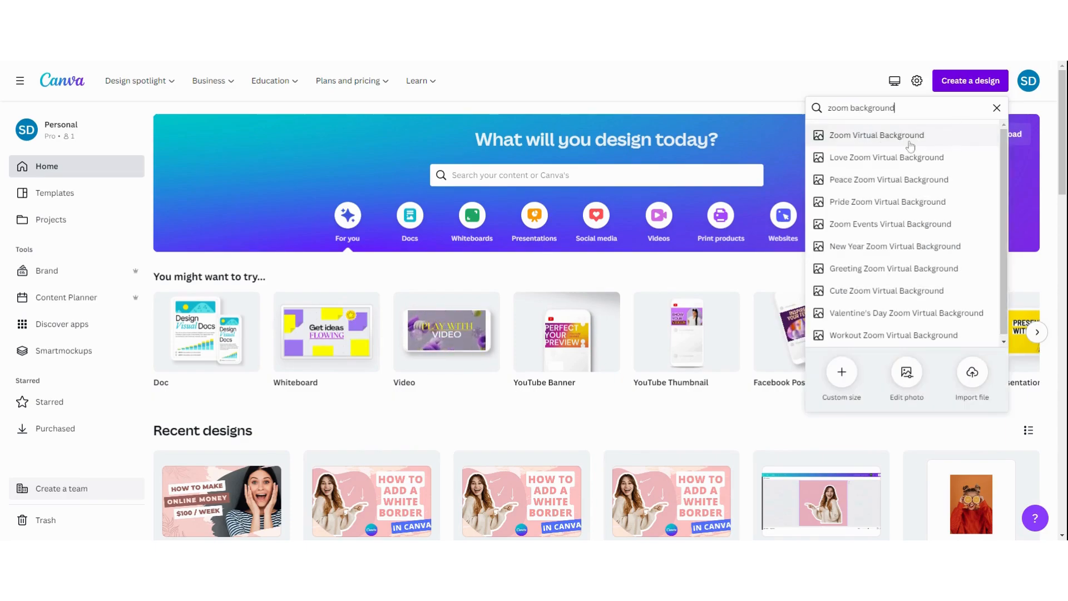
mouse_move(873, 138)
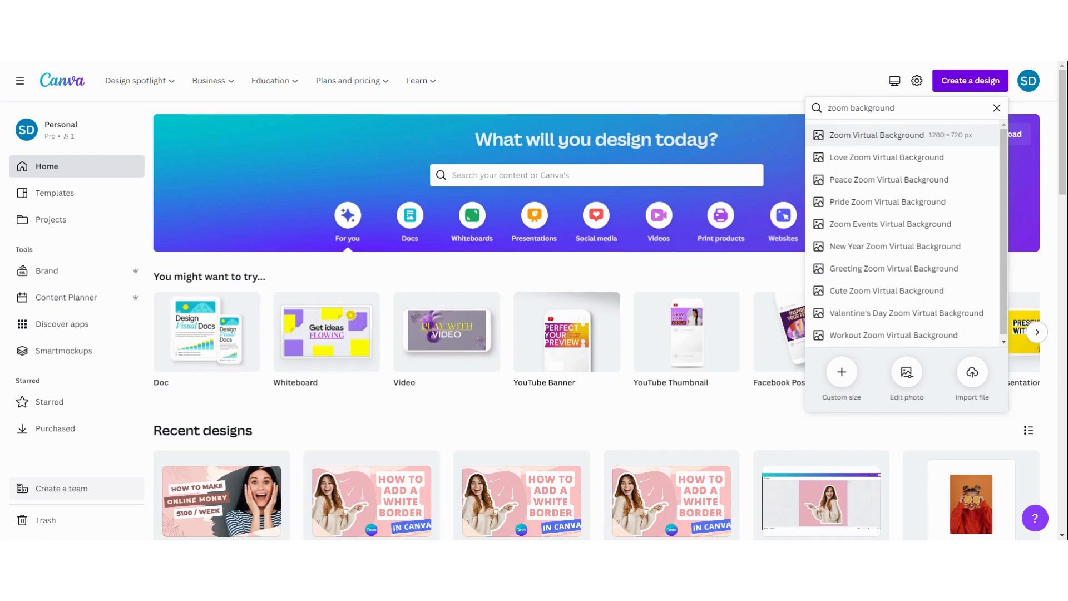
mouse_move(874, 140)
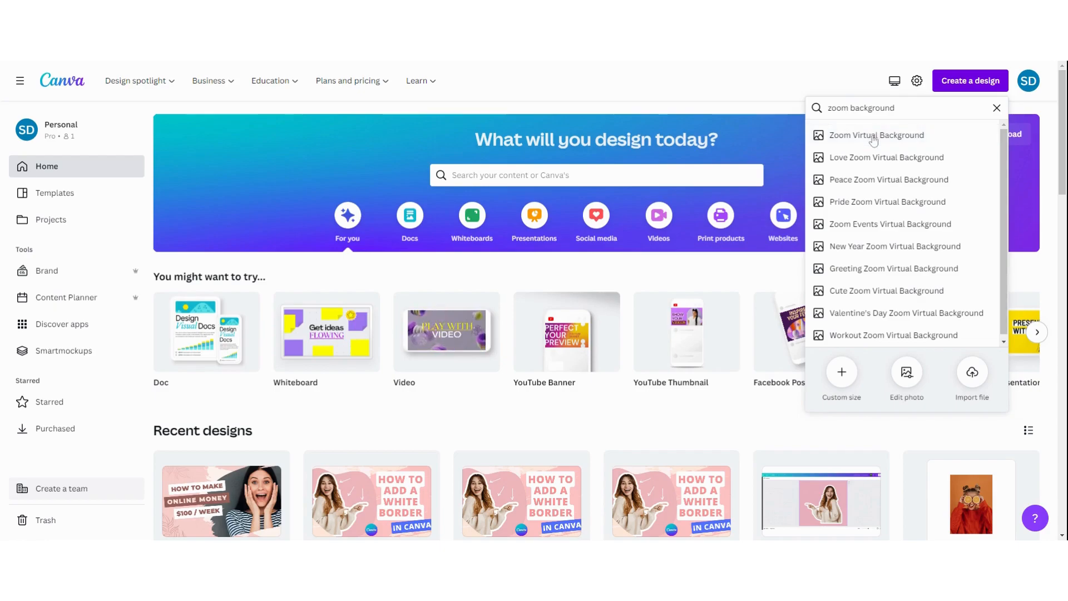
Create a blank 1280 × 720 px Zoom Virtual Background design and browse its template suggestions.
click(876, 135)
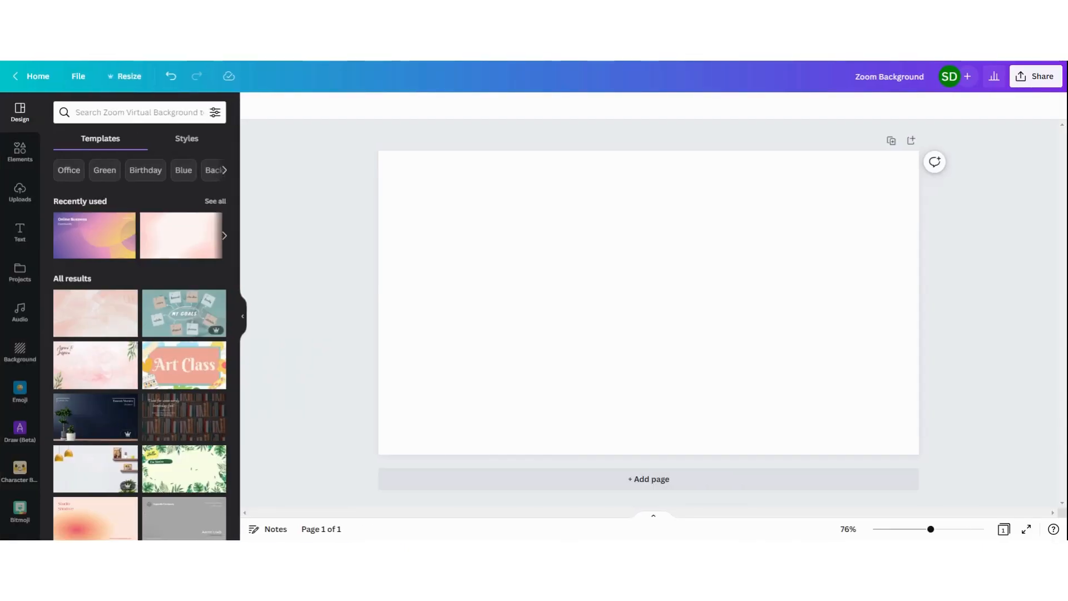
mouse_move(292, 226)
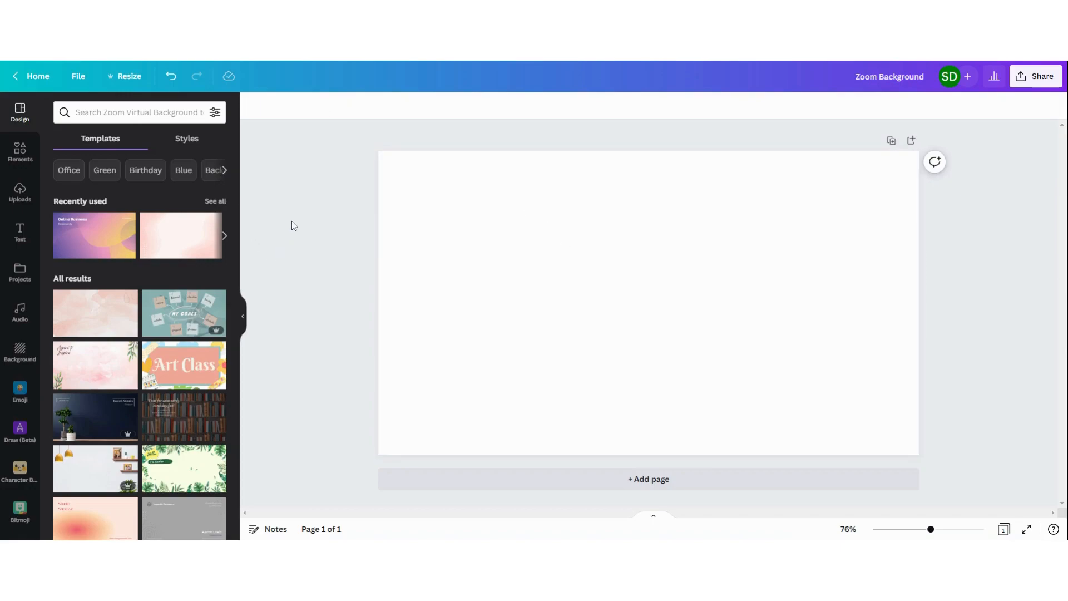
mouse_move(296, 233)
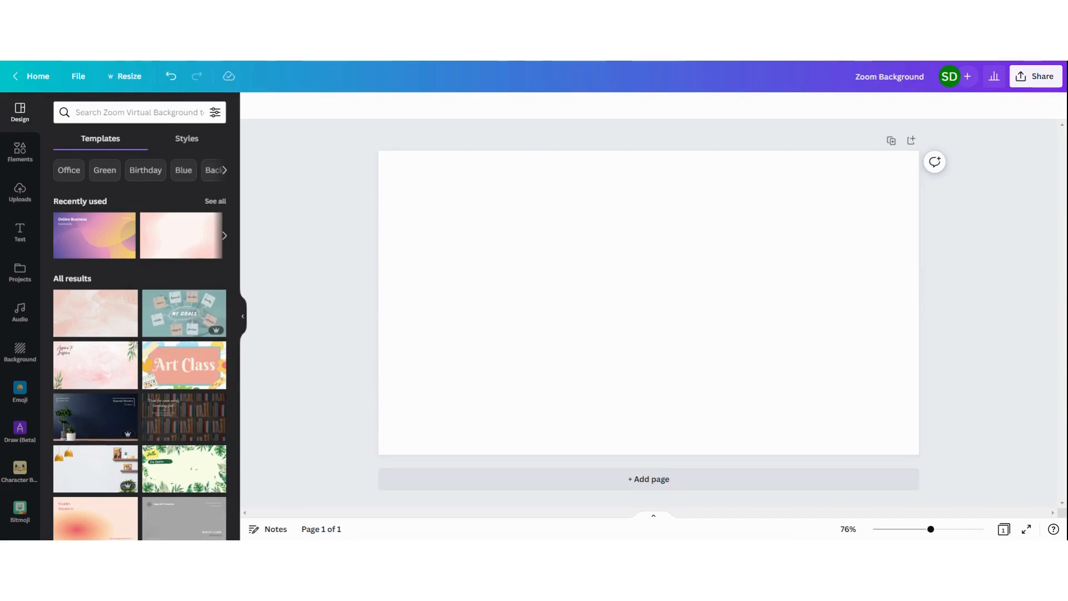
scroll(down, 3)
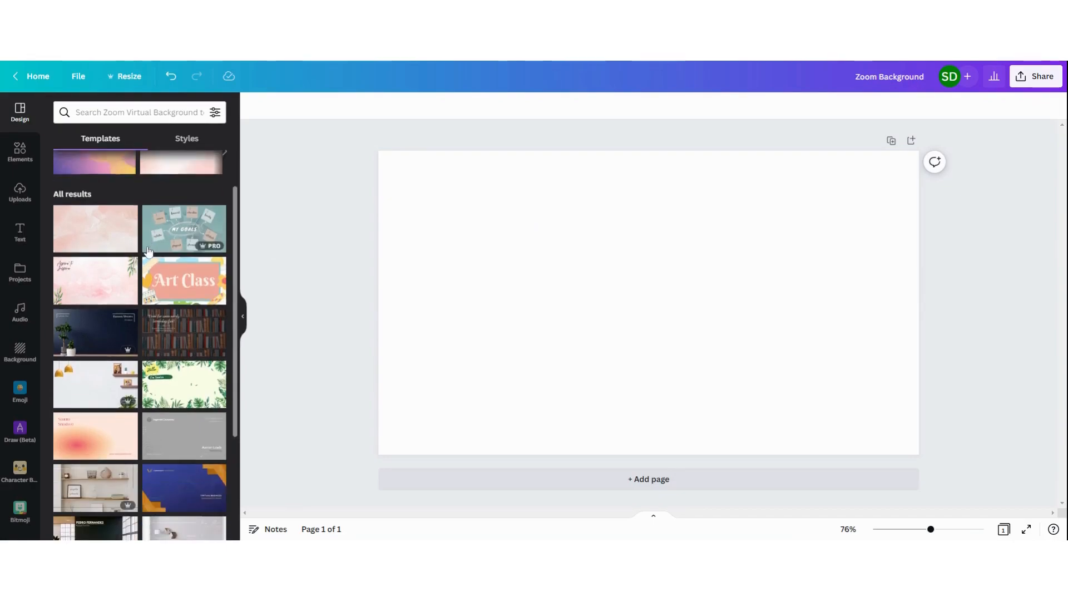
scroll(down, 3)
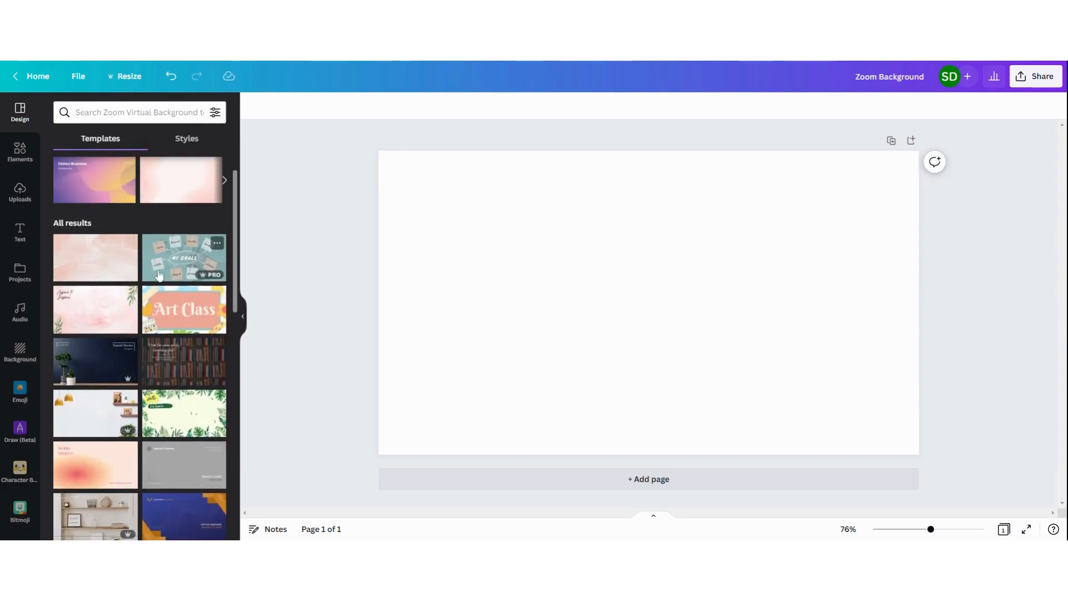
scroll(down, 3)
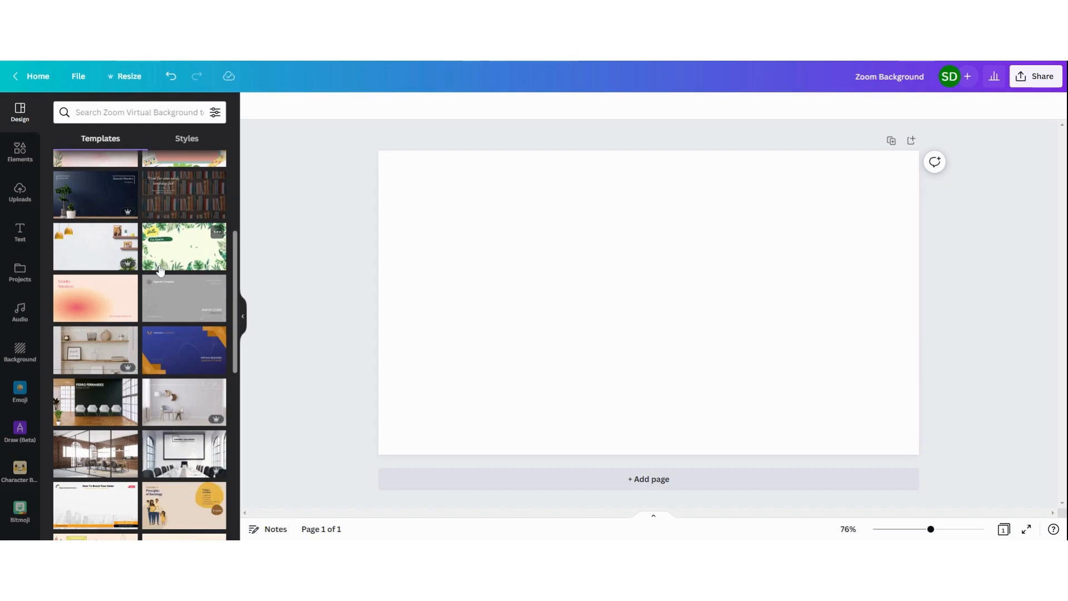
scroll(down, 3)
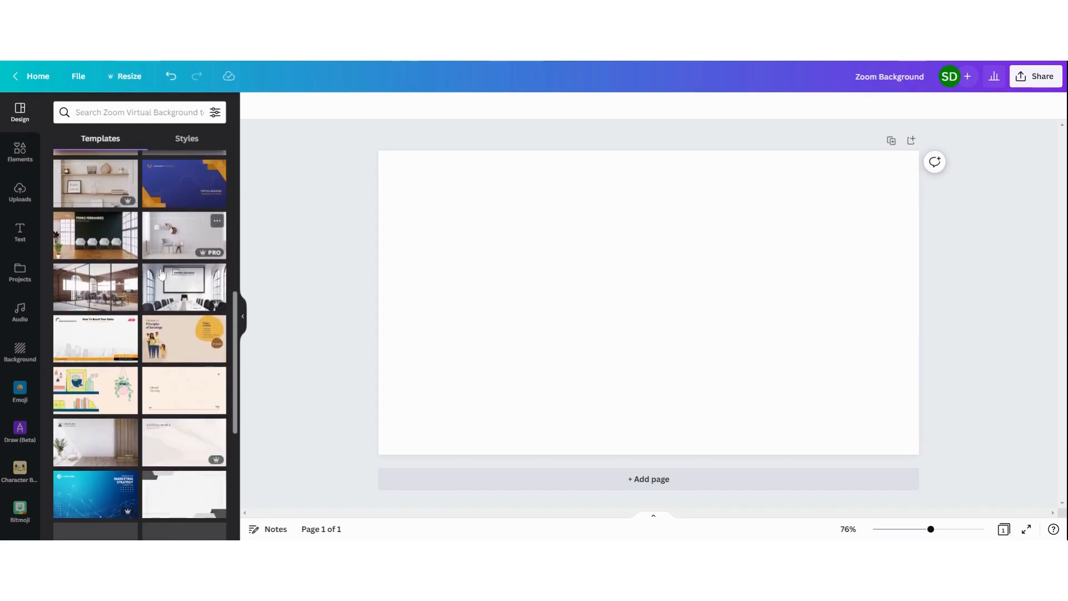
scroll(down, 3)
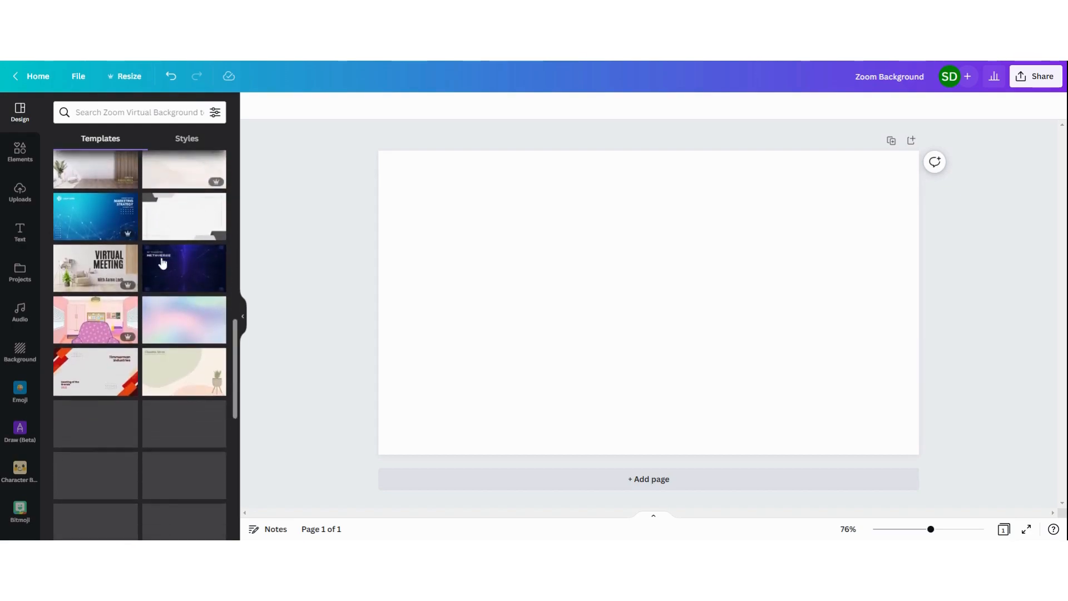
scroll(down, 3)
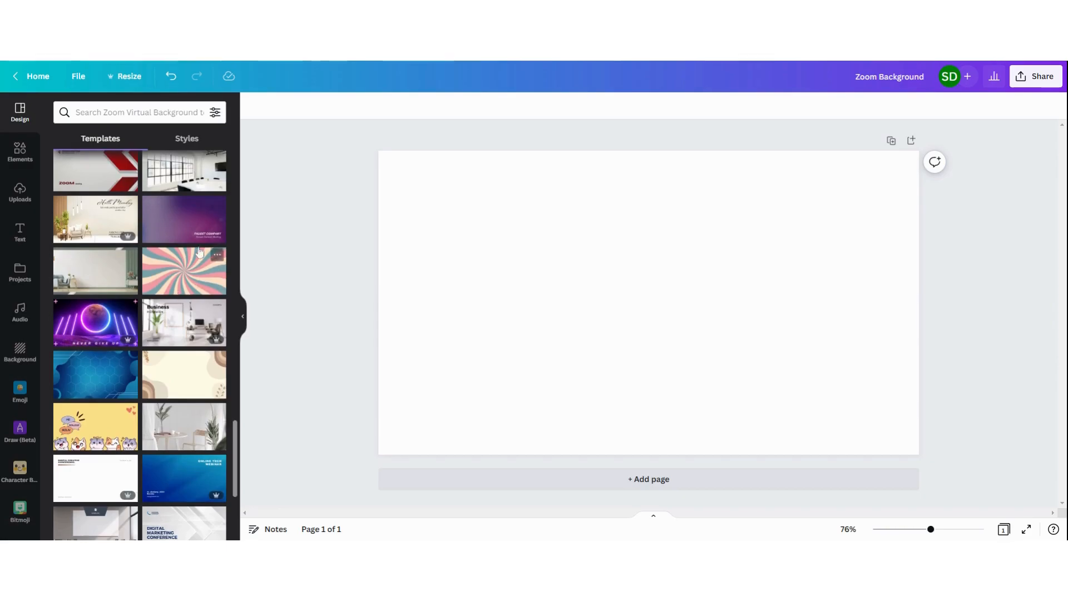
Apply the pink, teal and cream swirl template and recolour its stripes to softer pastels.
click(184, 271)
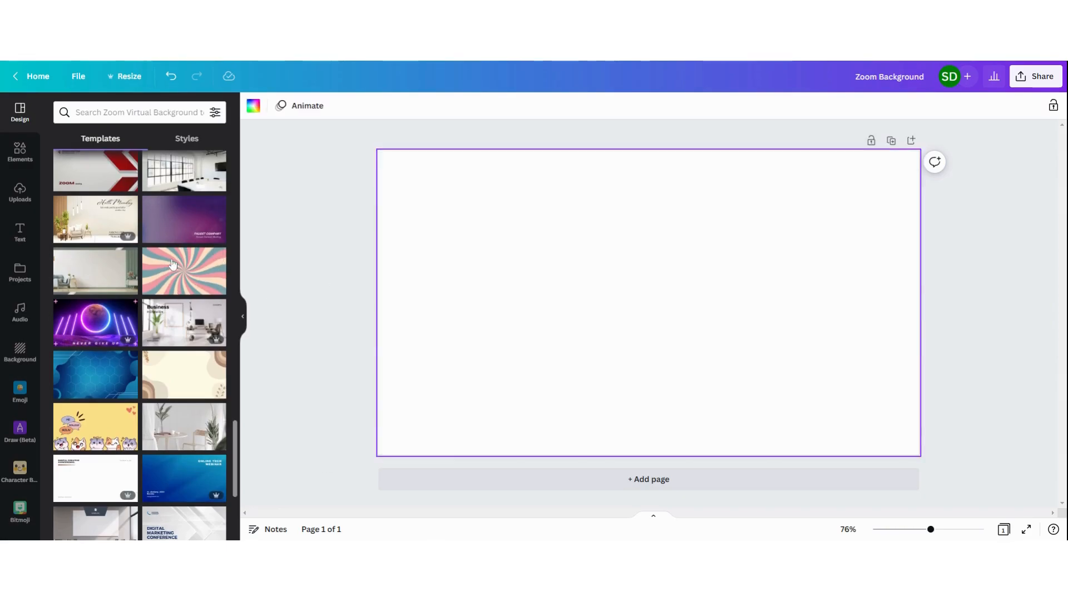
click(183, 270)
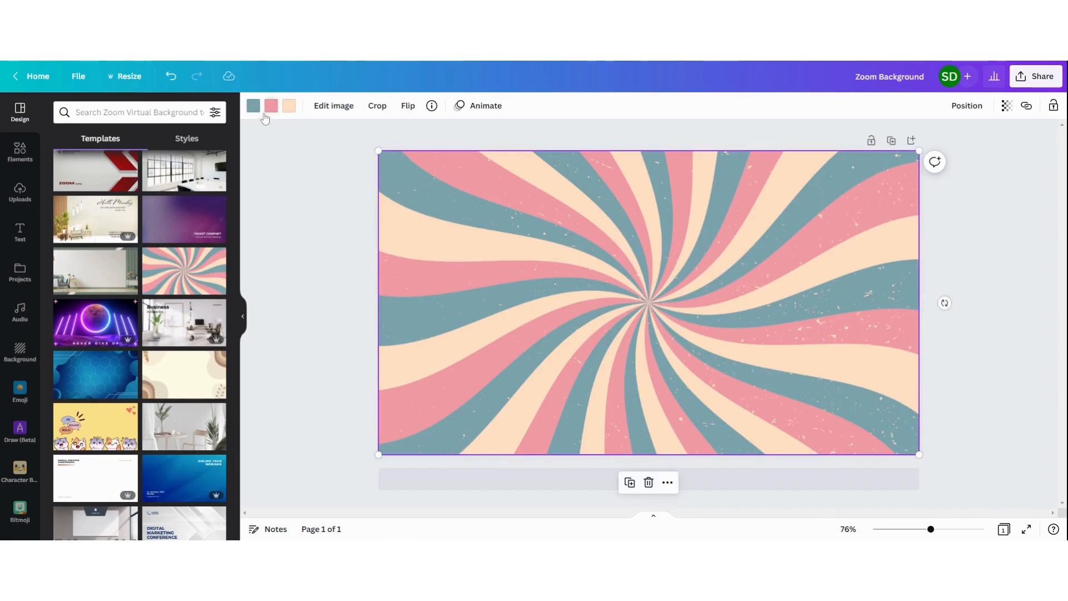
click(253, 105)
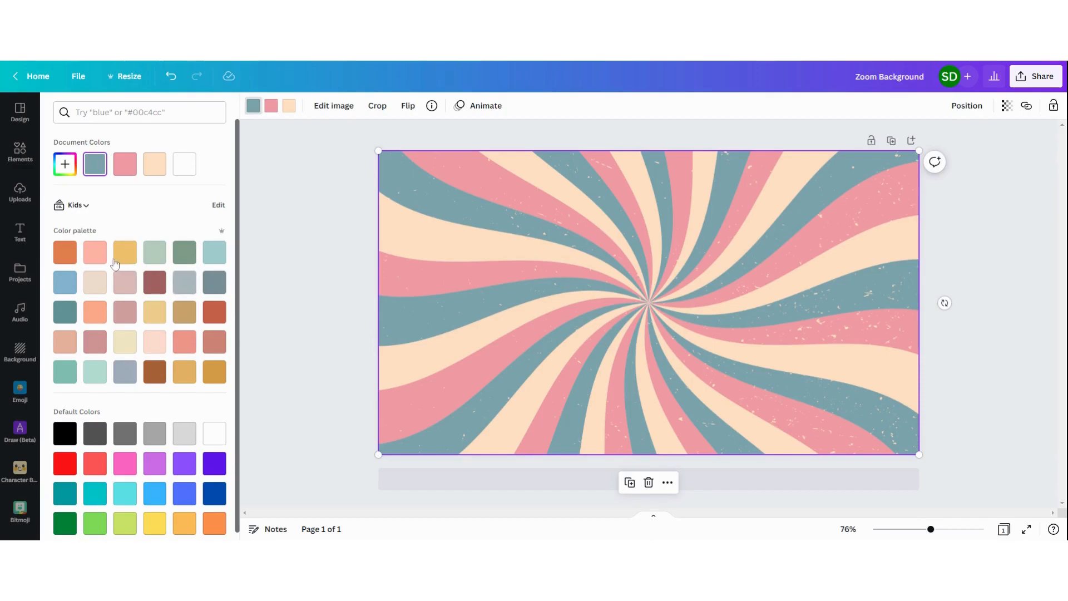
click(155, 252)
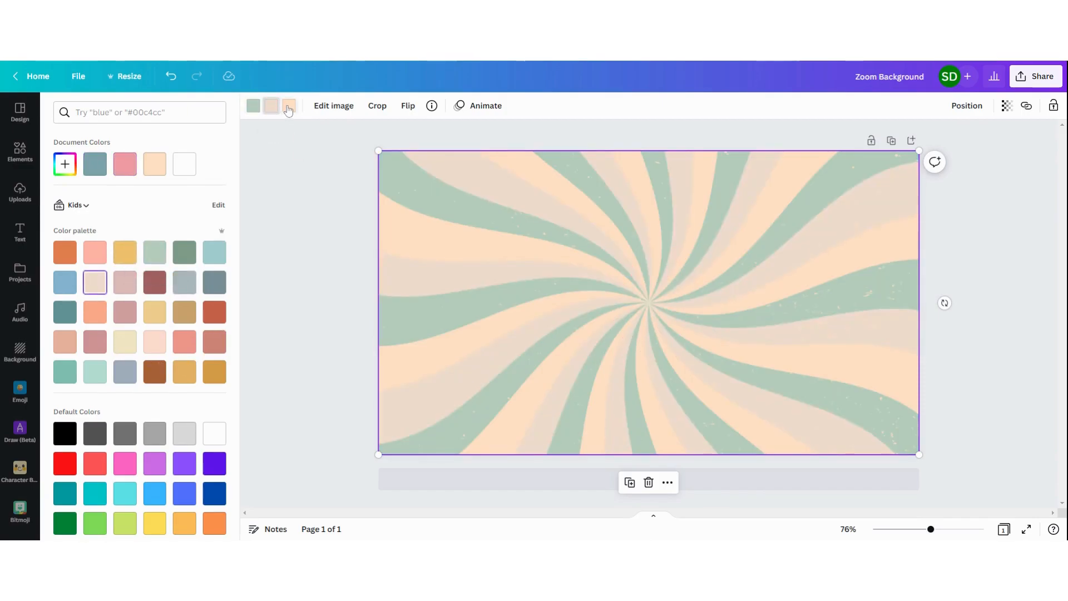
click(184, 372)
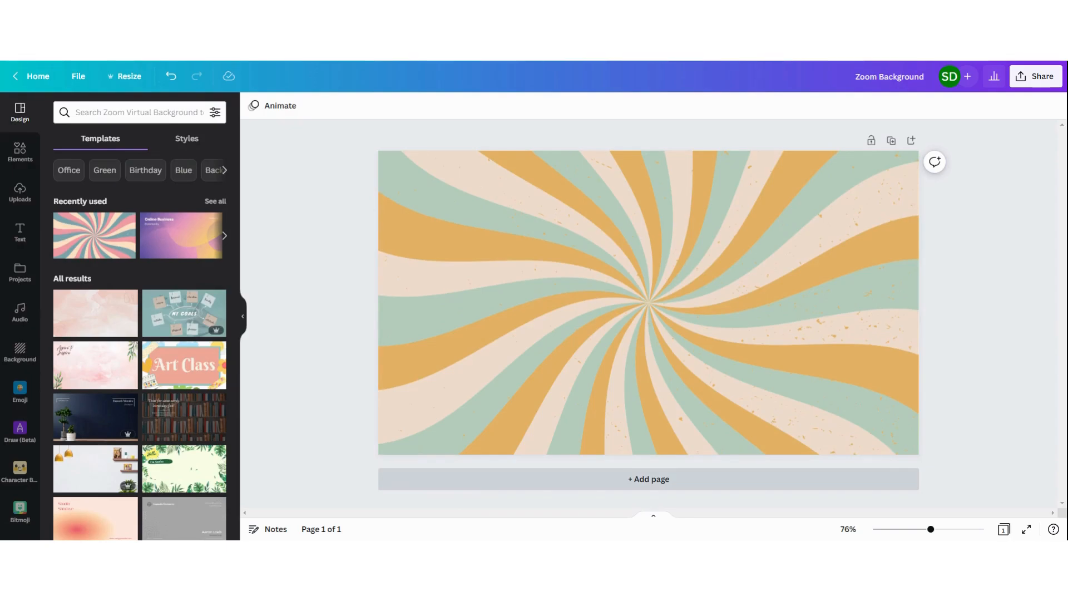
Add a second page and apply the cartoon beach scene template found via a 'zoom' search.
click(648, 478)
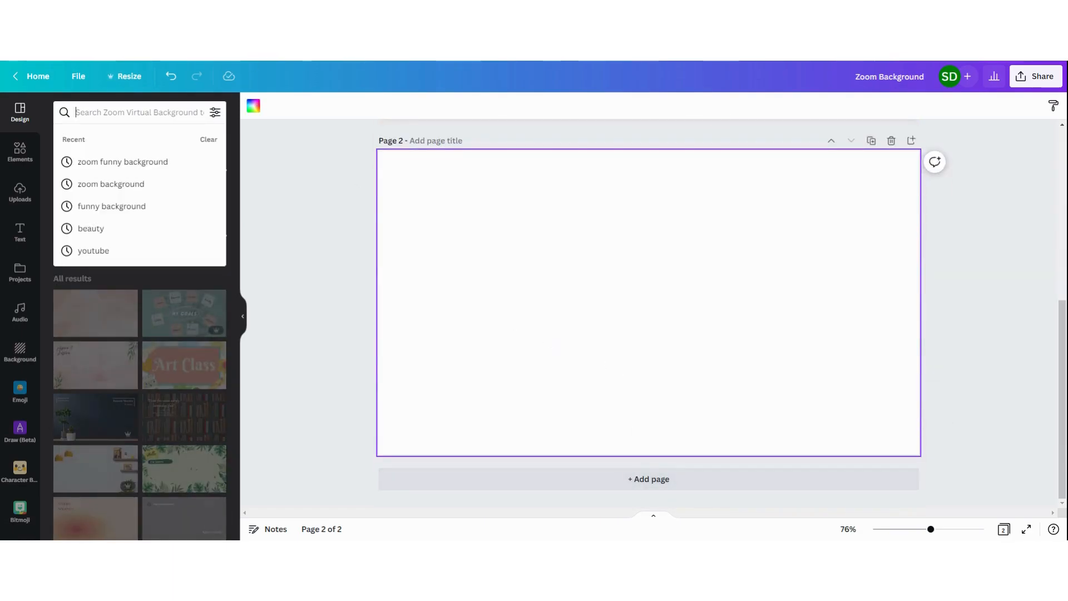
text(zoom funny background)
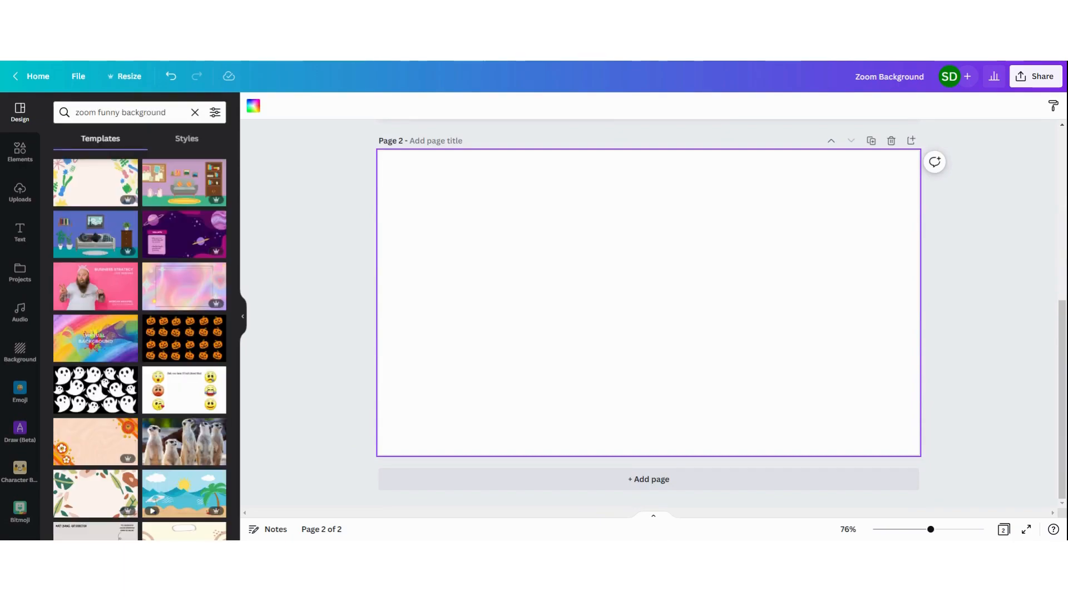
mouse_move(87, 169)
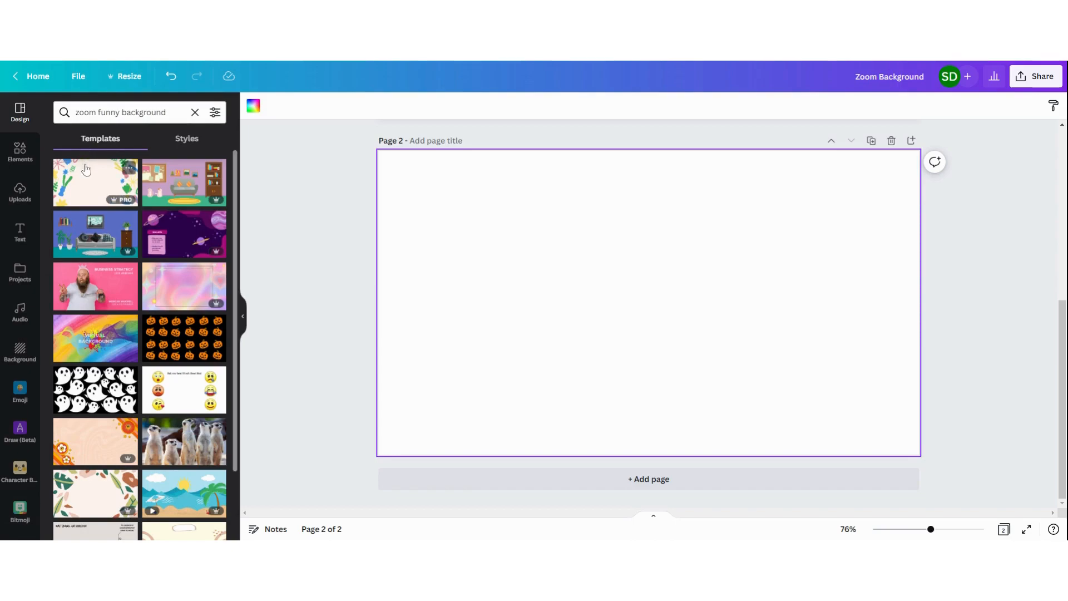
scroll(down, 3)
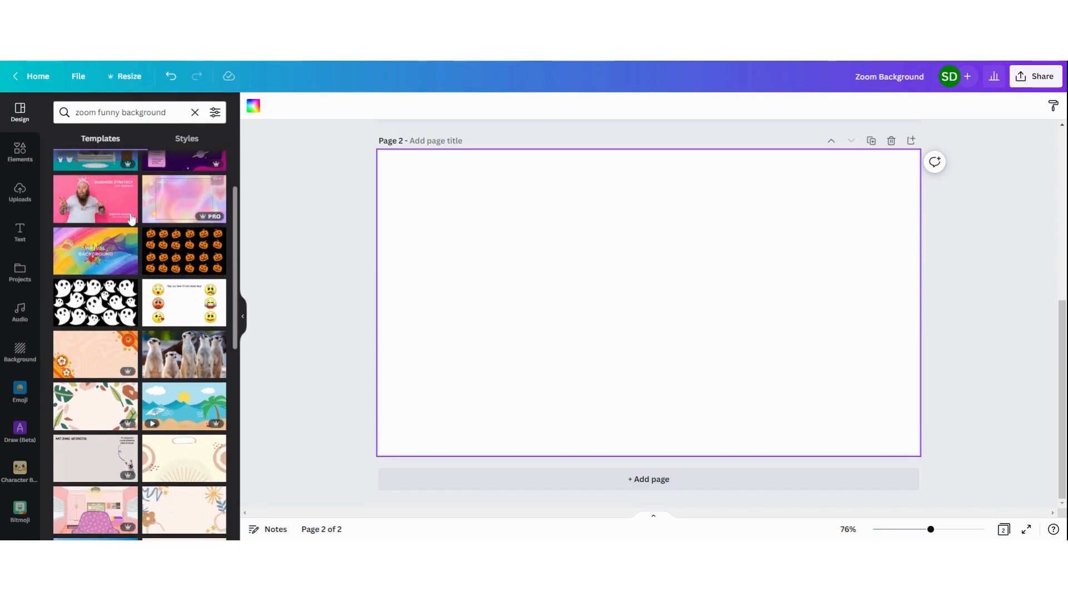
mouse_move(174, 348)
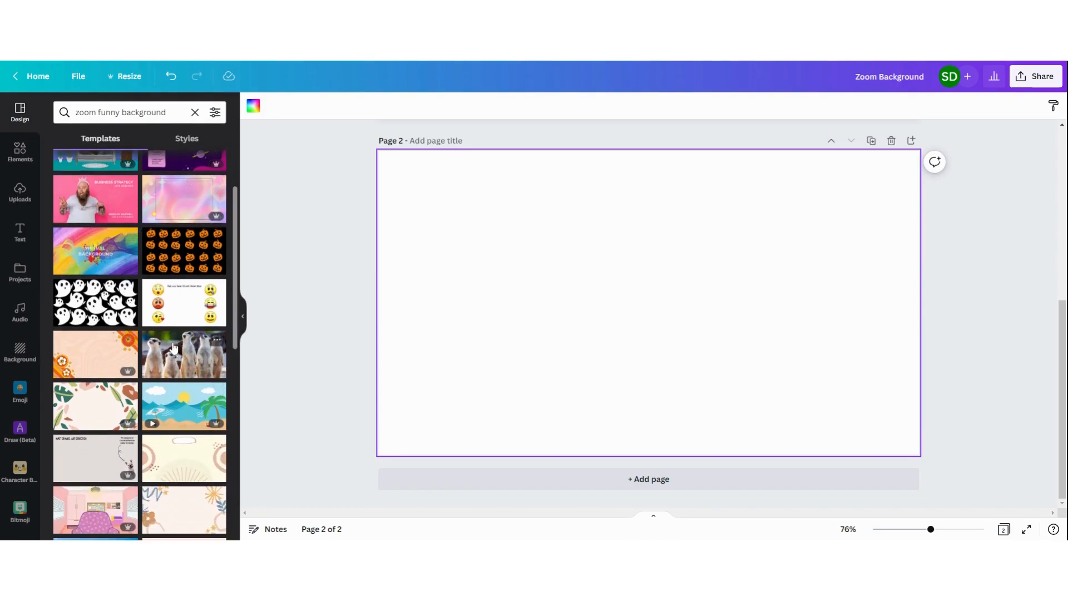
scroll(down, 3)
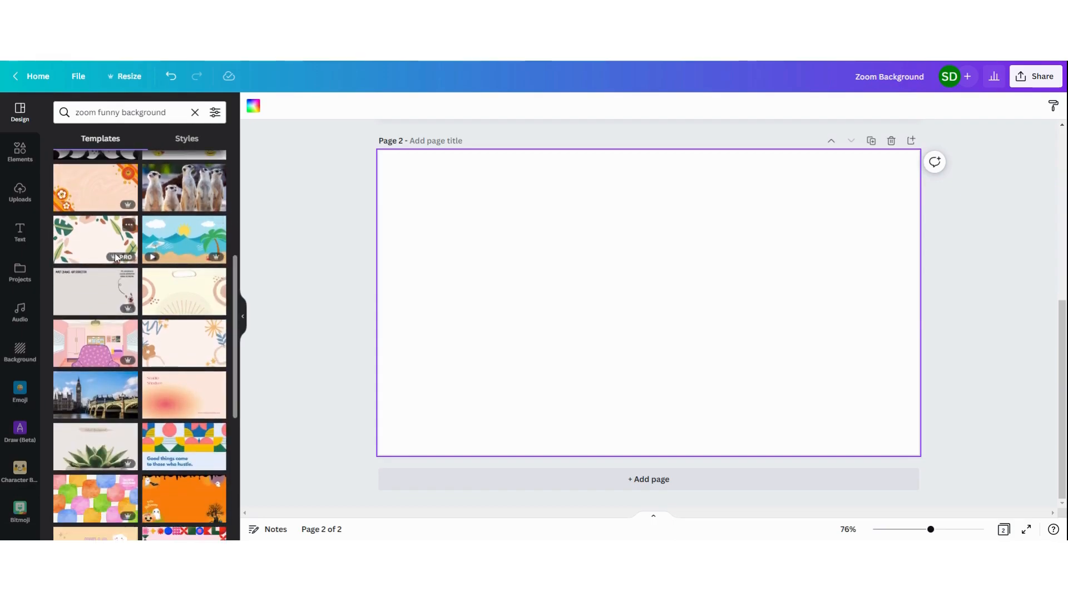
click(184, 239)
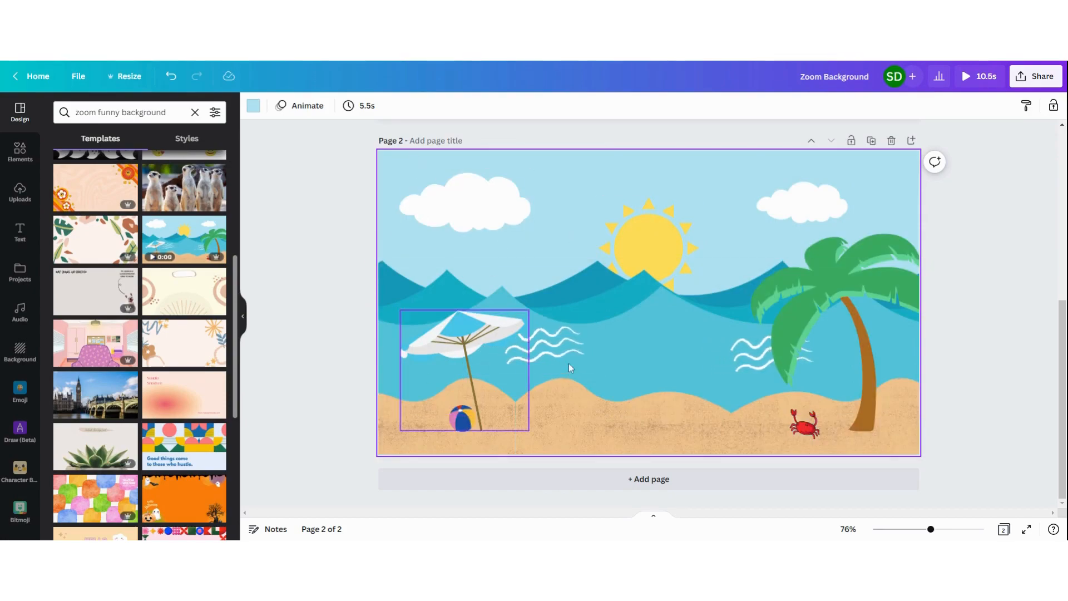
Delete the white wave squiggles from the beach scene and add a blank third page.
click(749, 356)
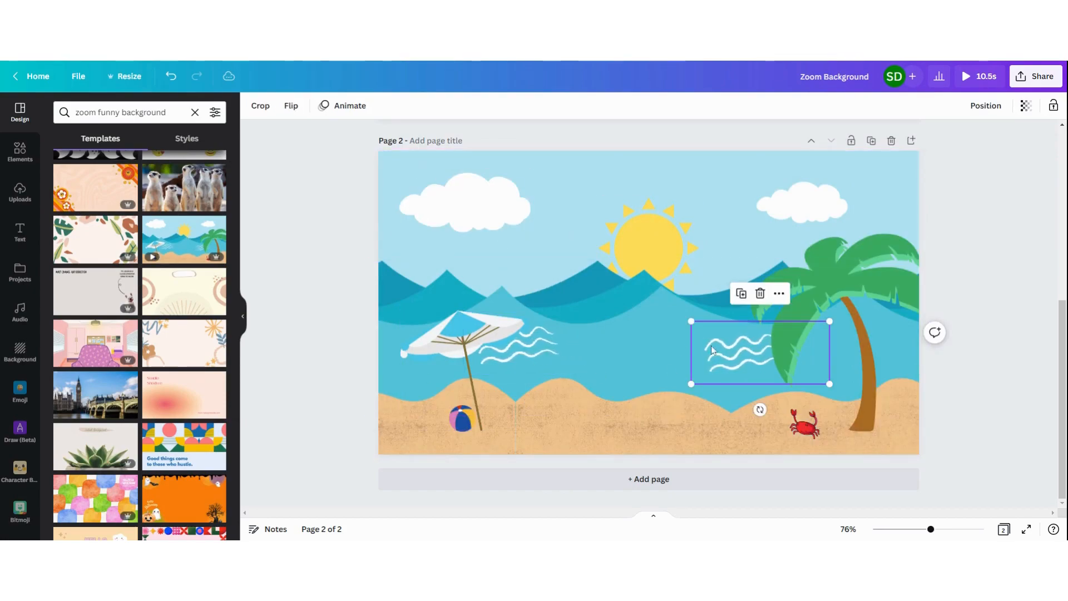
drag(759, 351, 530, 344)
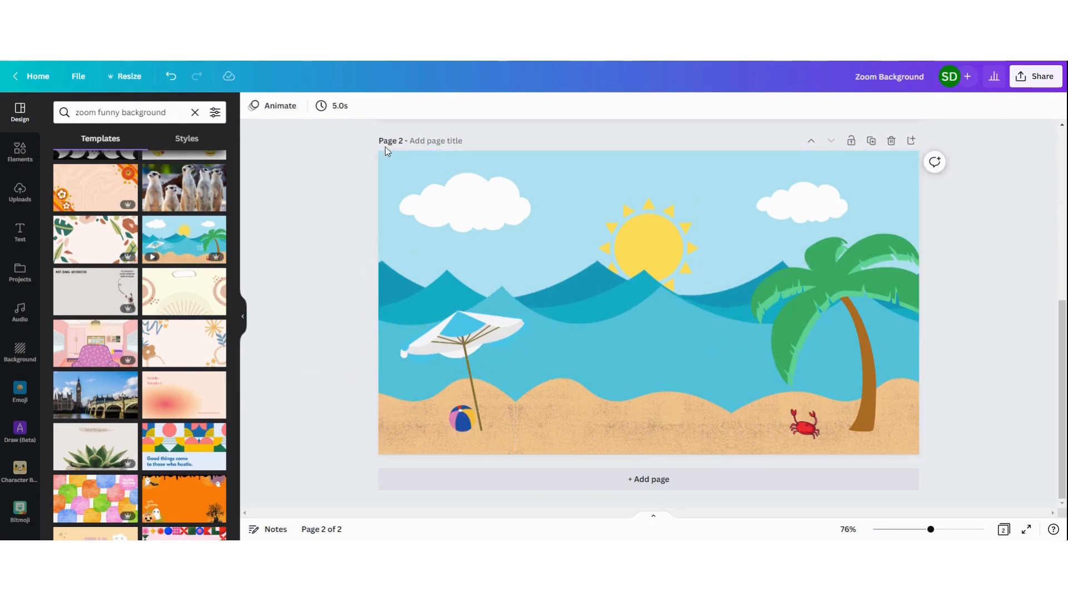
mouse_move(954, 311)
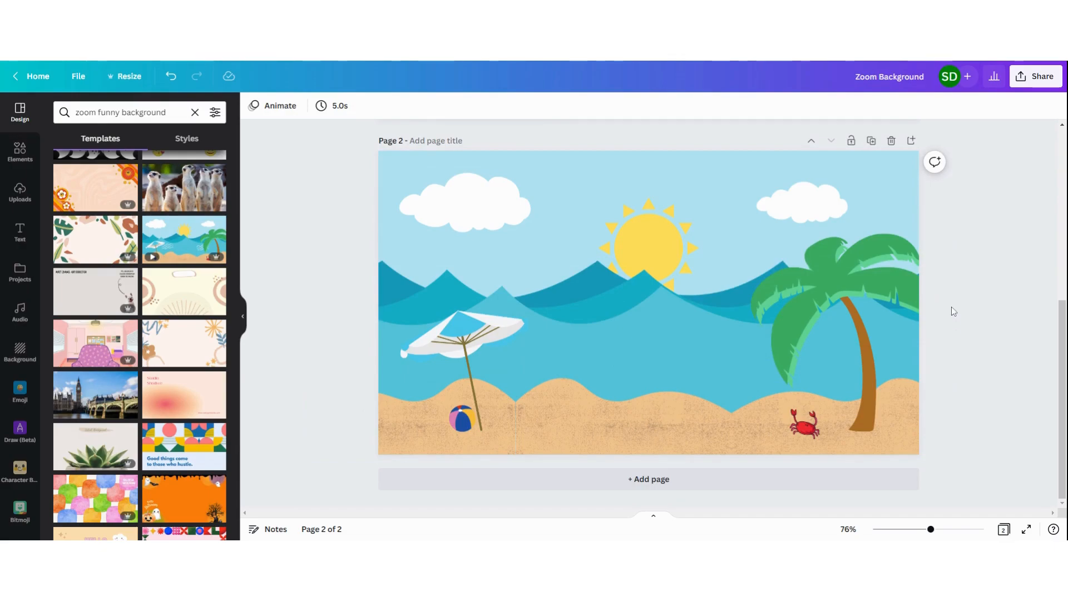
click(648, 479)
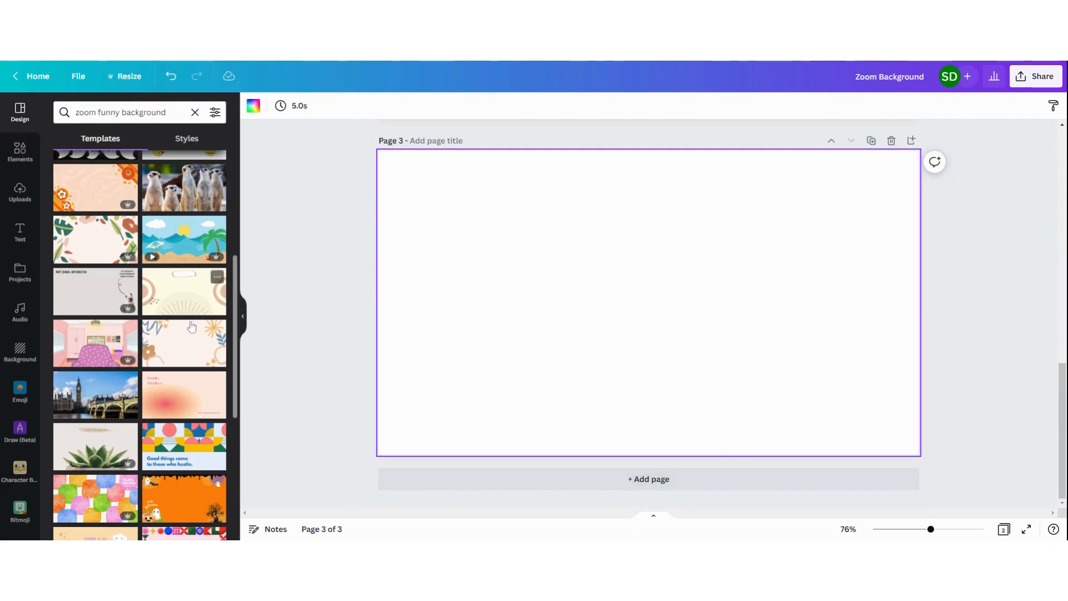
Browse the templates down to the jungle scene with sloth, monkey, tiger and bird for page 3.
scroll(down, 3)
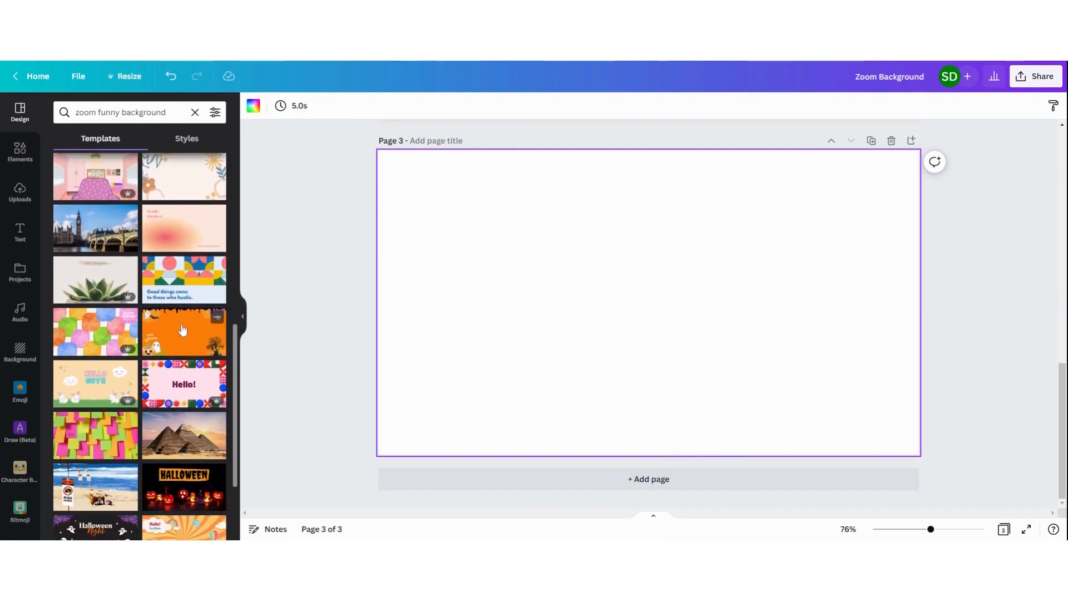
scroll(down, 3)
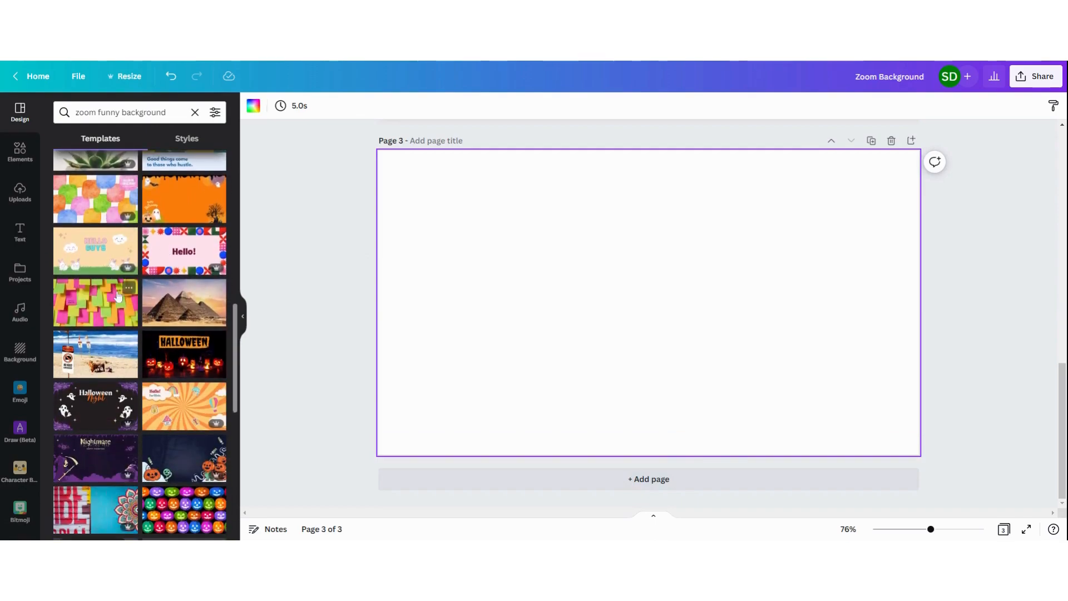
scroll(down, 3)
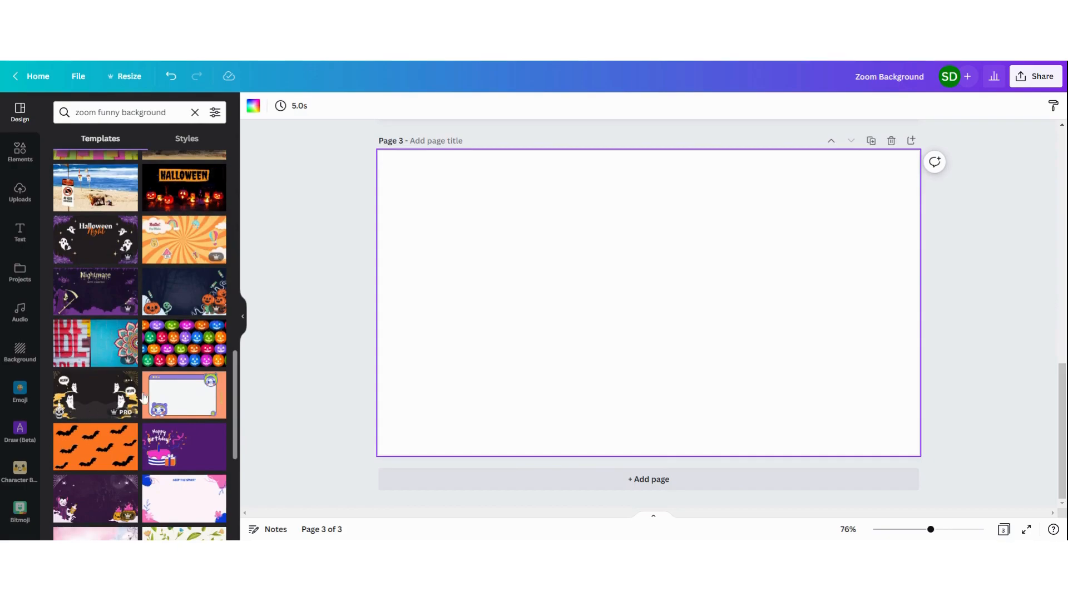
scroll(down, 3)
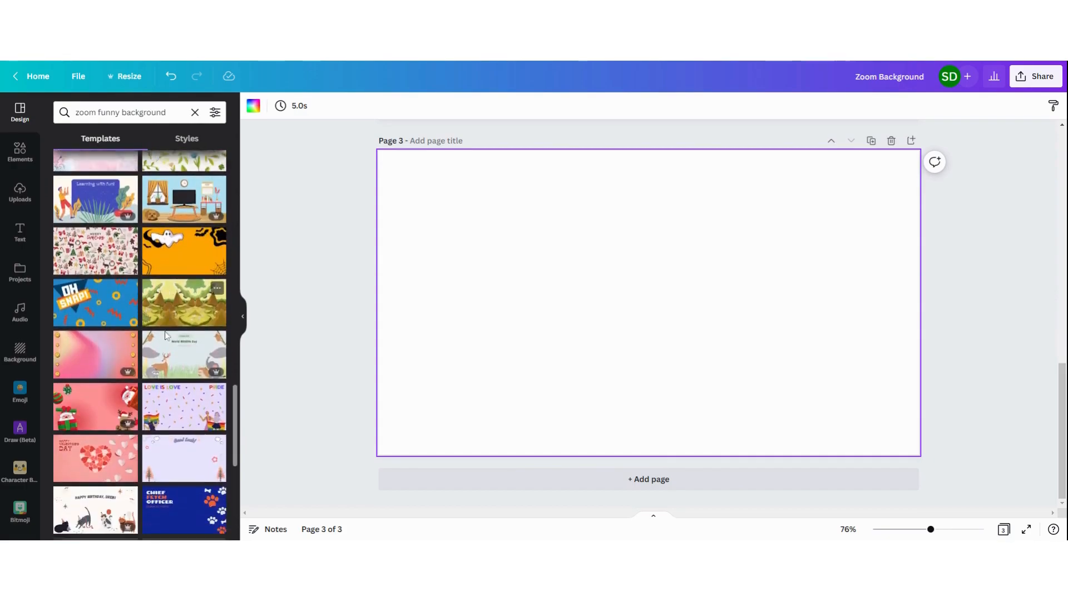
scroll(down, 3)
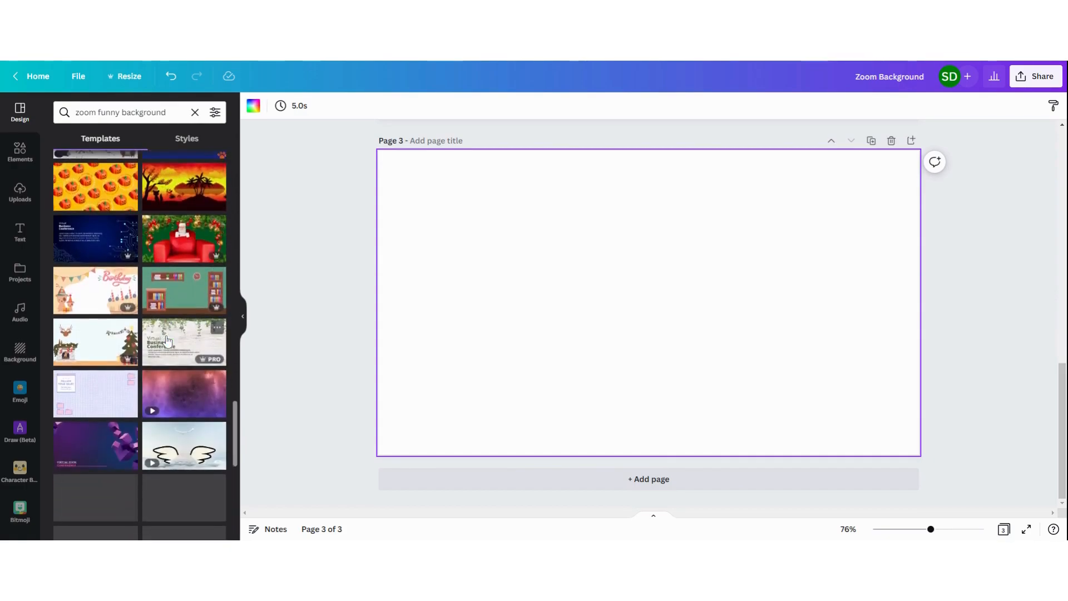
scroll(down, 3)
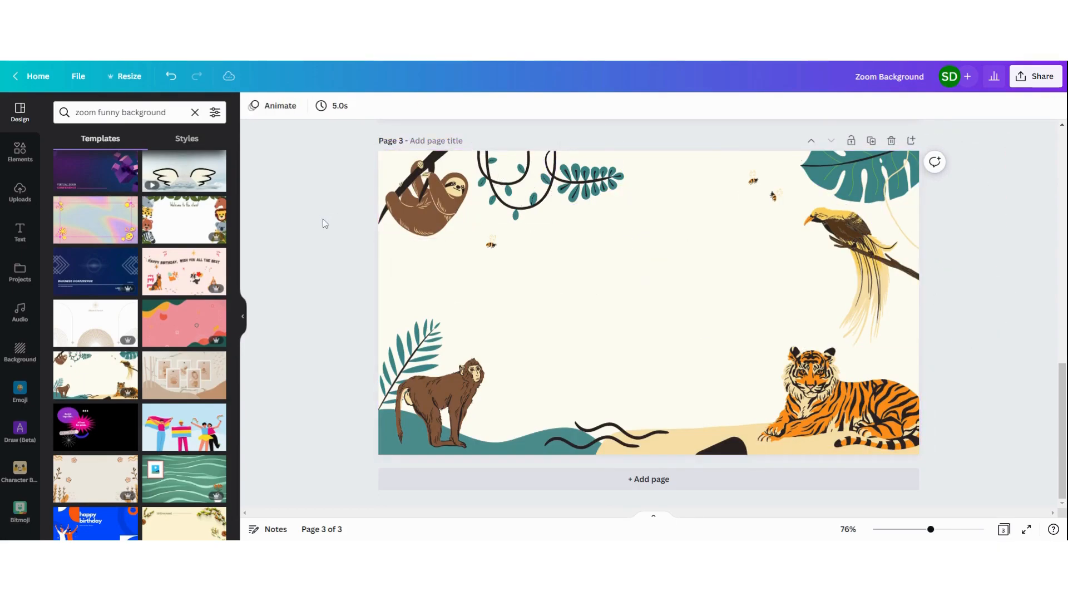
mouse_move(353, 264)
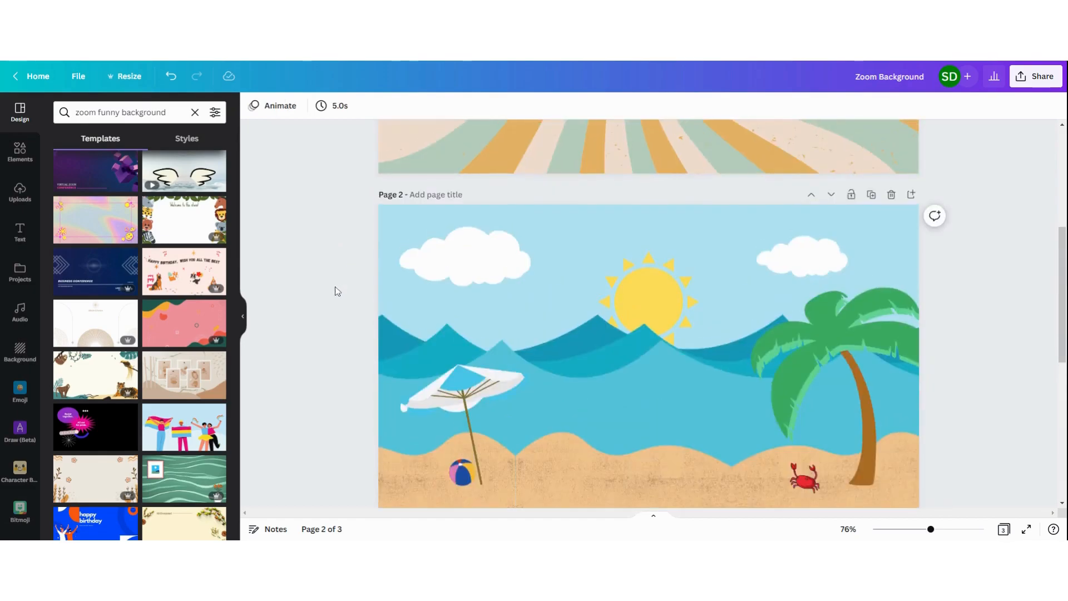
Scroll back up to page 1, the swirl design.
scroll(up, 3)
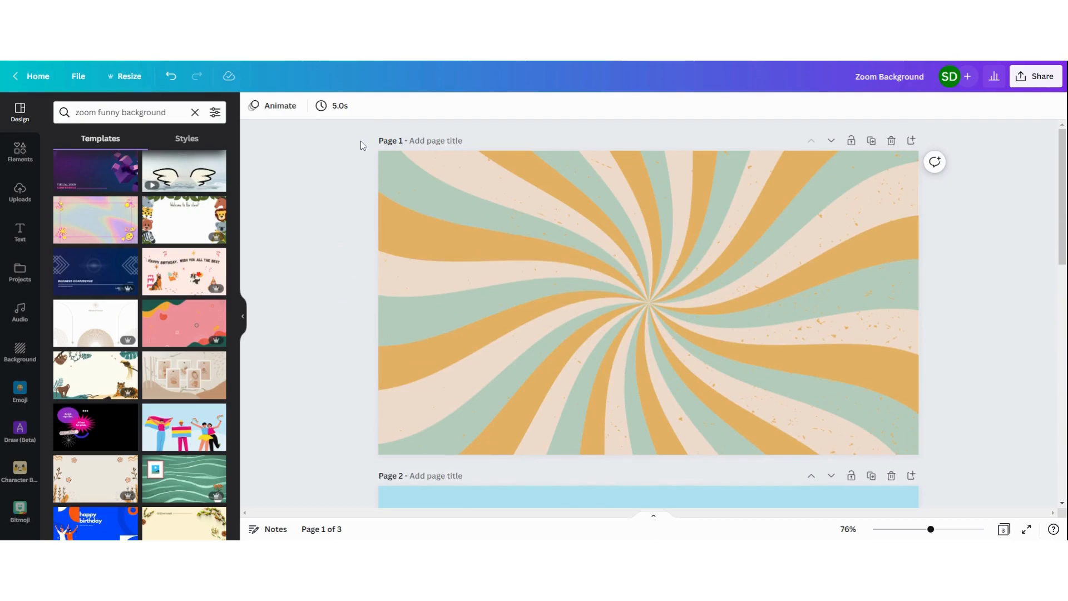
mouse_move(326, 182)
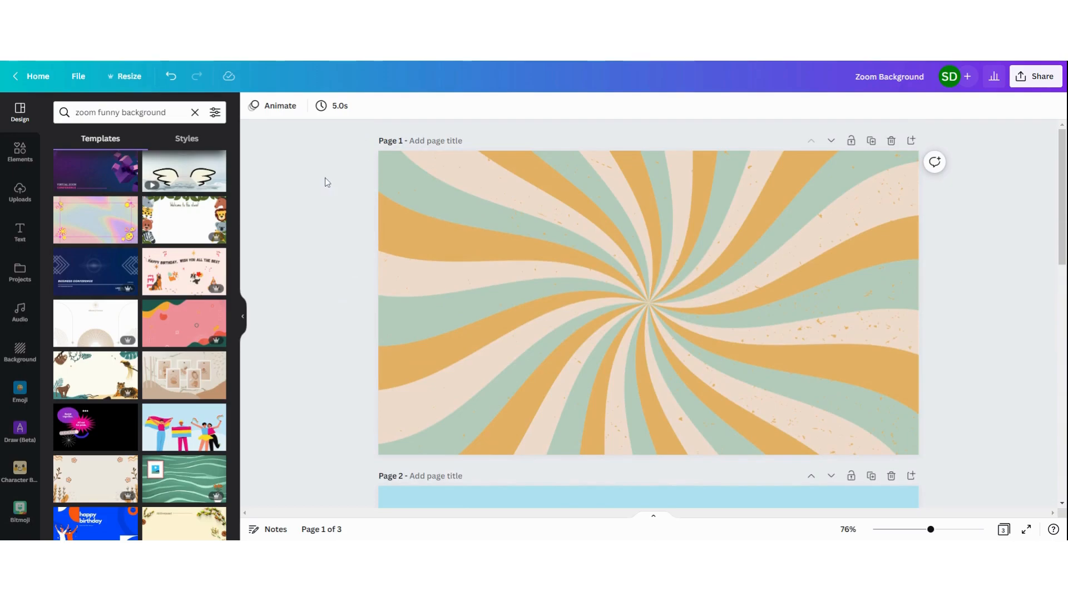
mouse_move(332, 185)
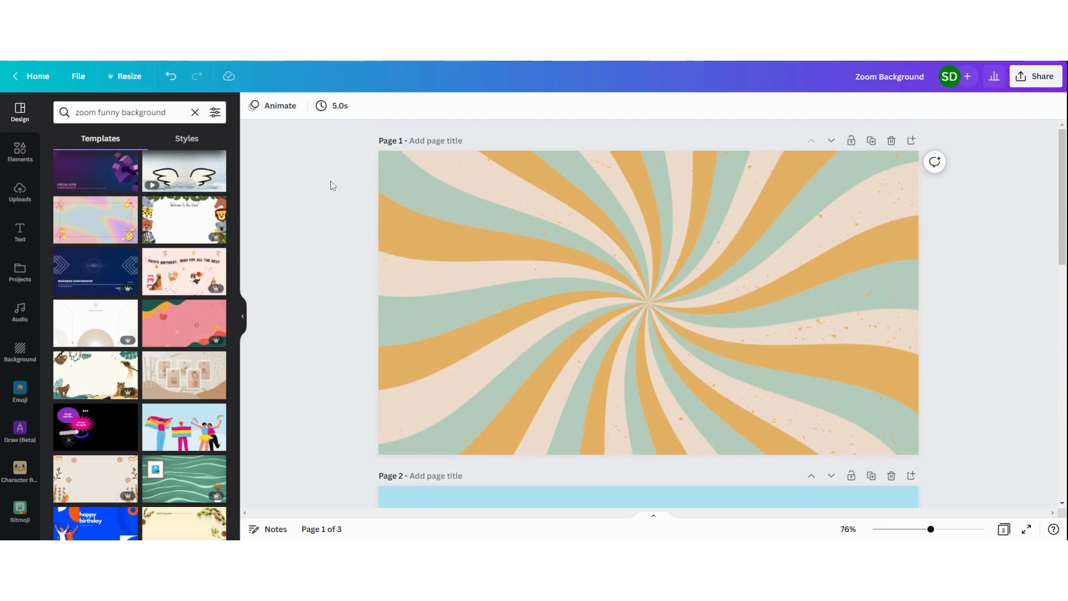
mouse_move(384, 190)
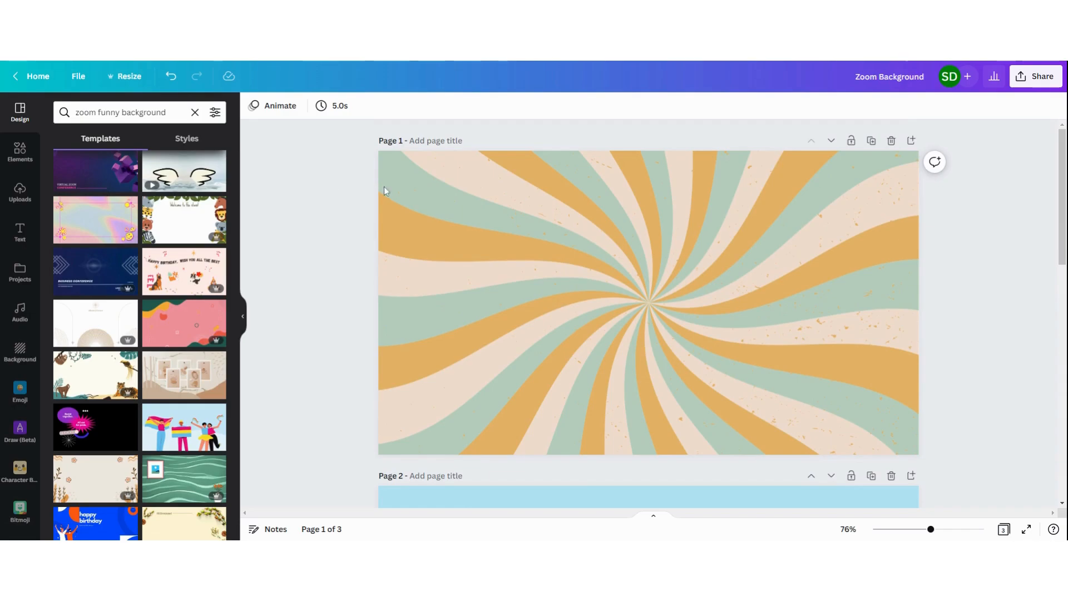
mouse_move(1046, 119)
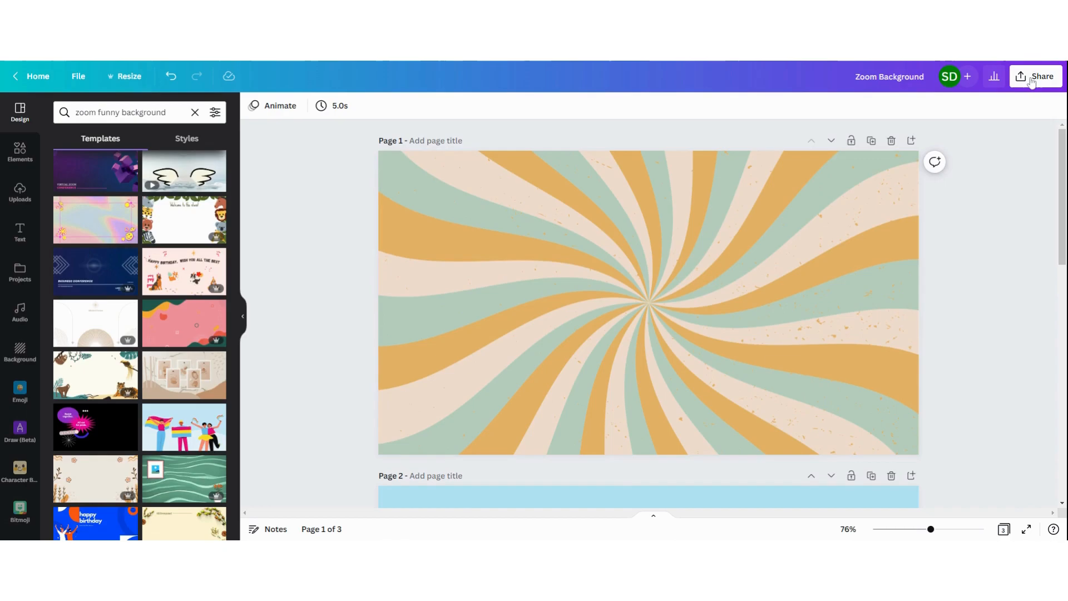
Download all three pages as PNG files via Share > Download.
click(1035, 76)
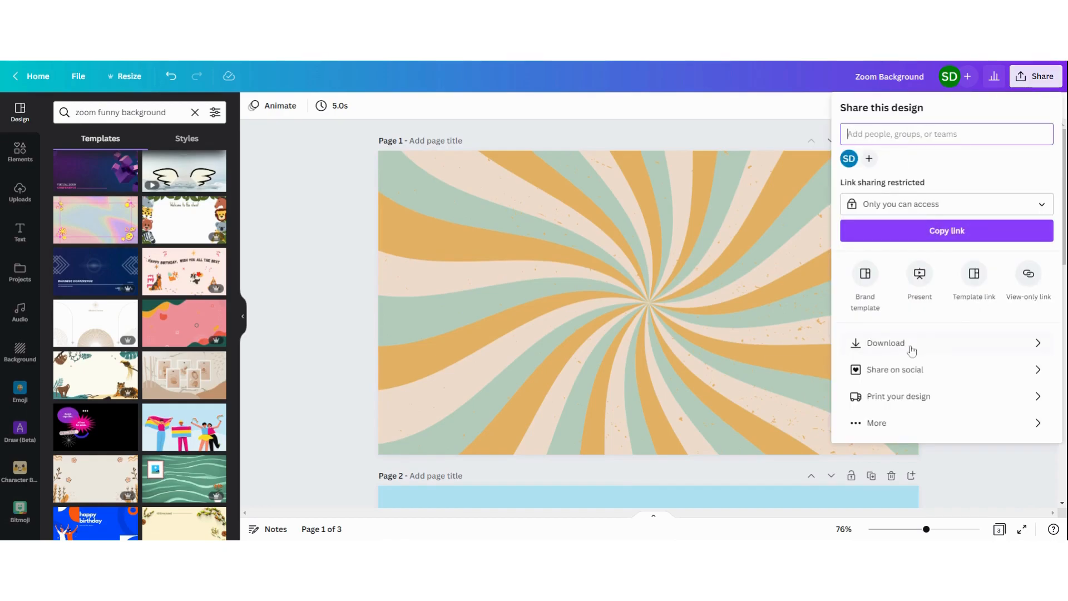
click(885, 344)
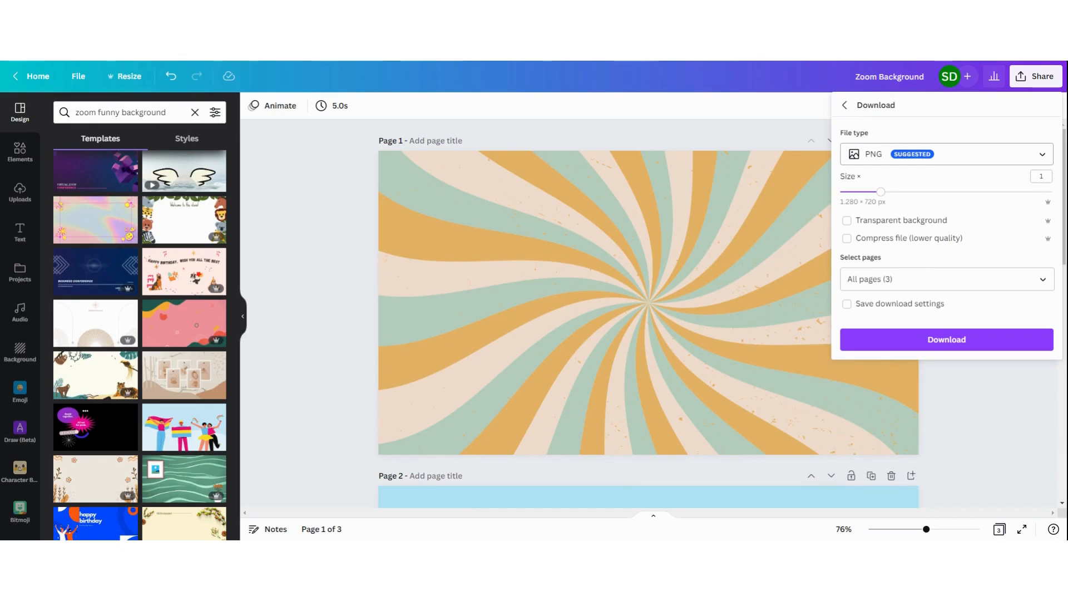
click(946, 154)
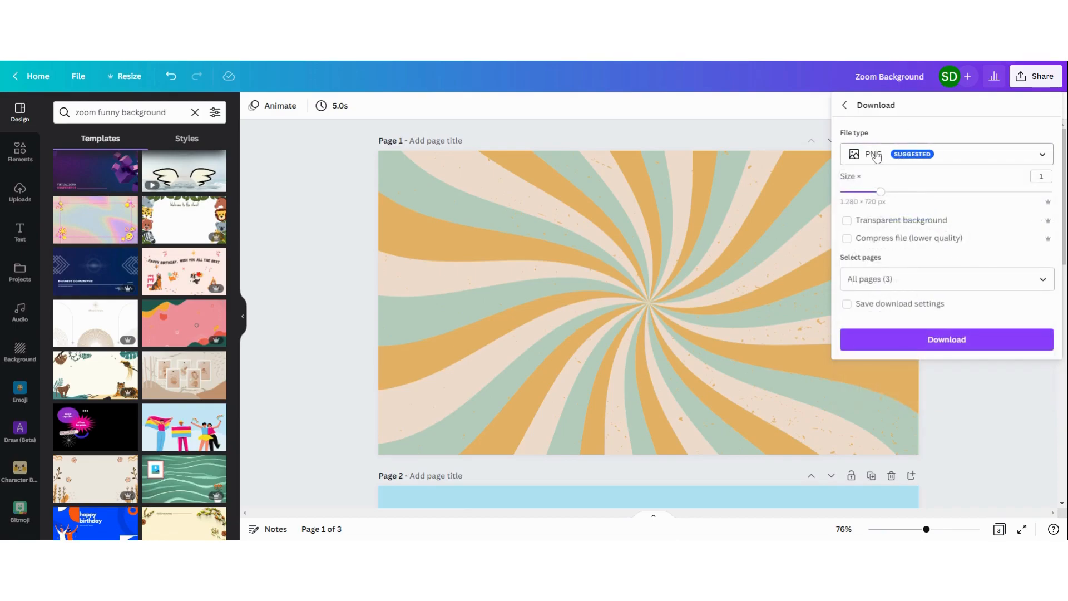
click(847, 304)
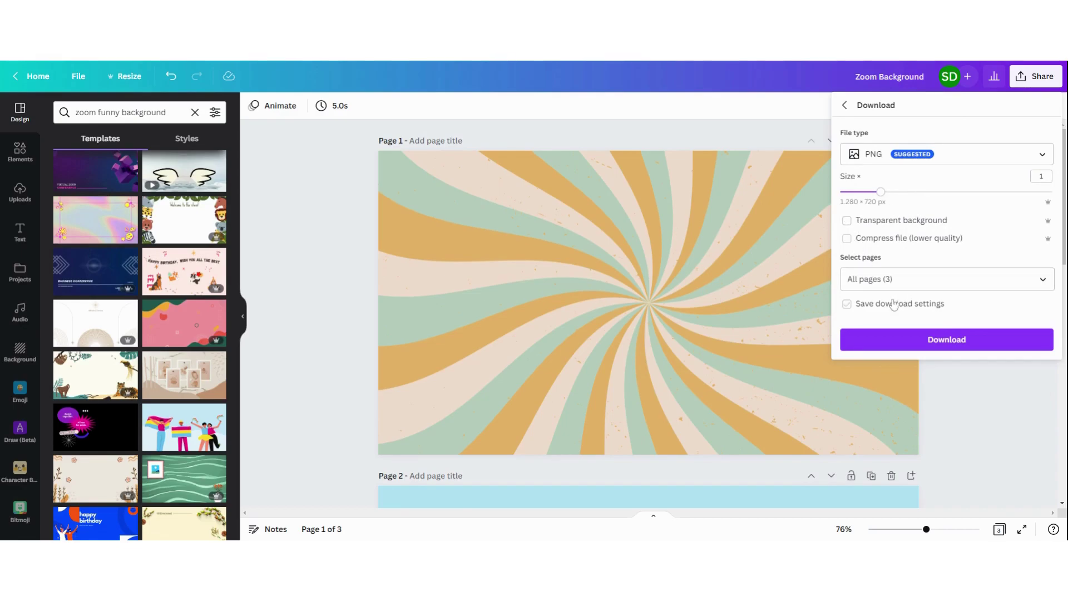
click(946, 279)
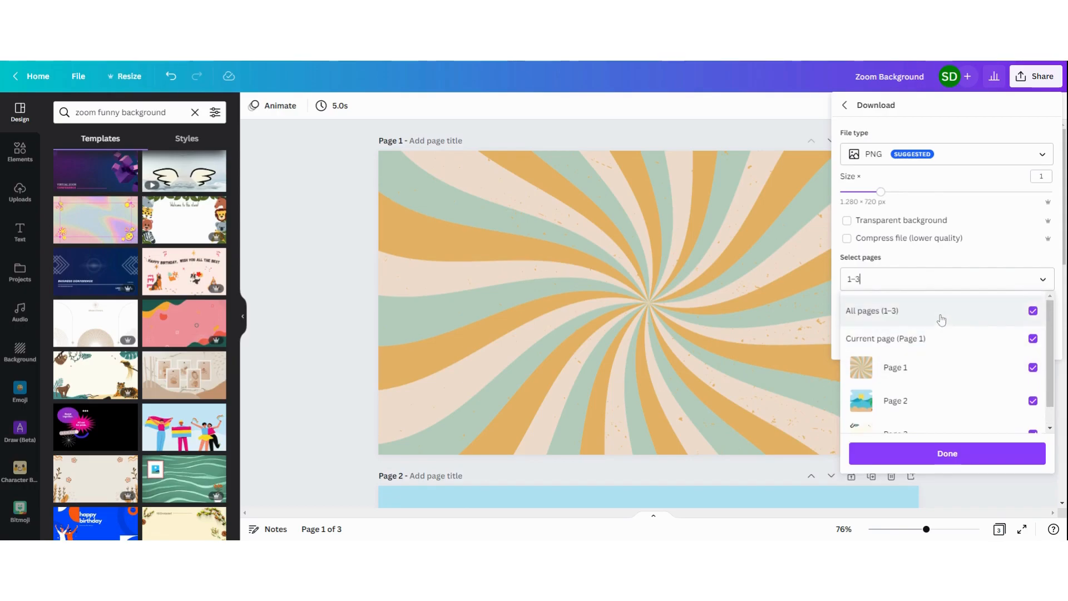
click(1032, 310)
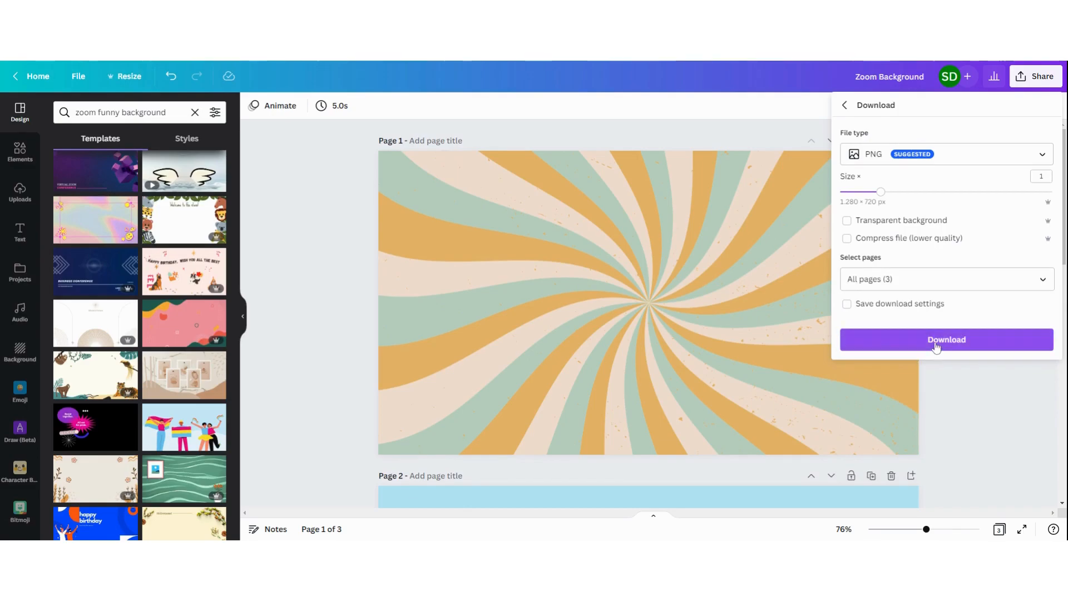
click(946, 340)
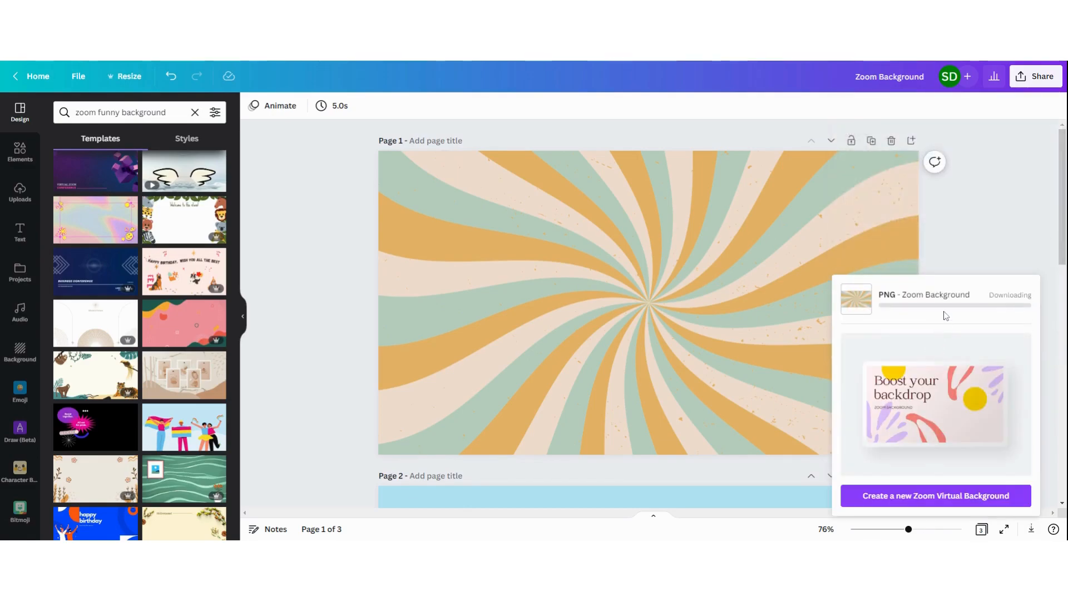